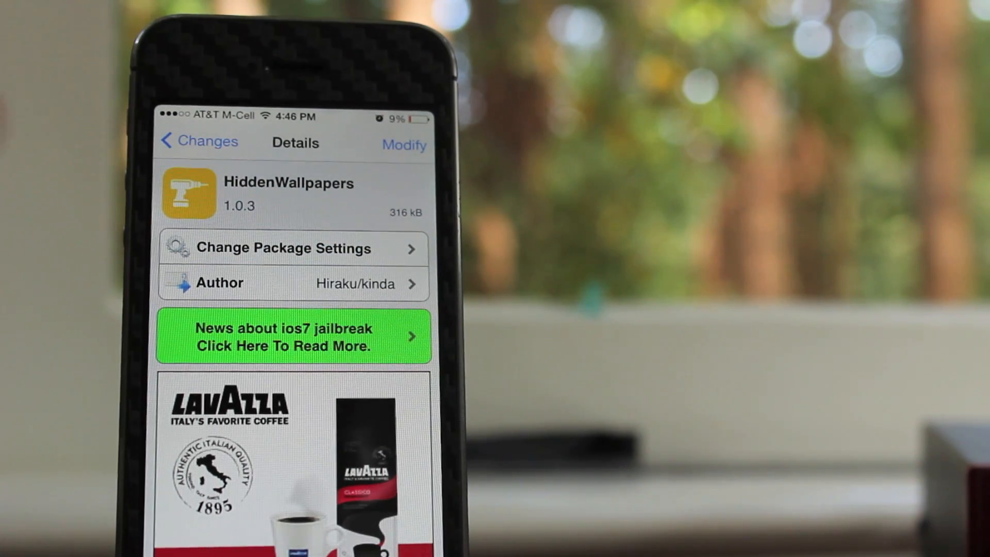
- Scroll down to the wallpaper settings and open the Dynamic wallpaper collection
{"action": "scroll", "scroll_direction": "down", "scroll_amount": 3}
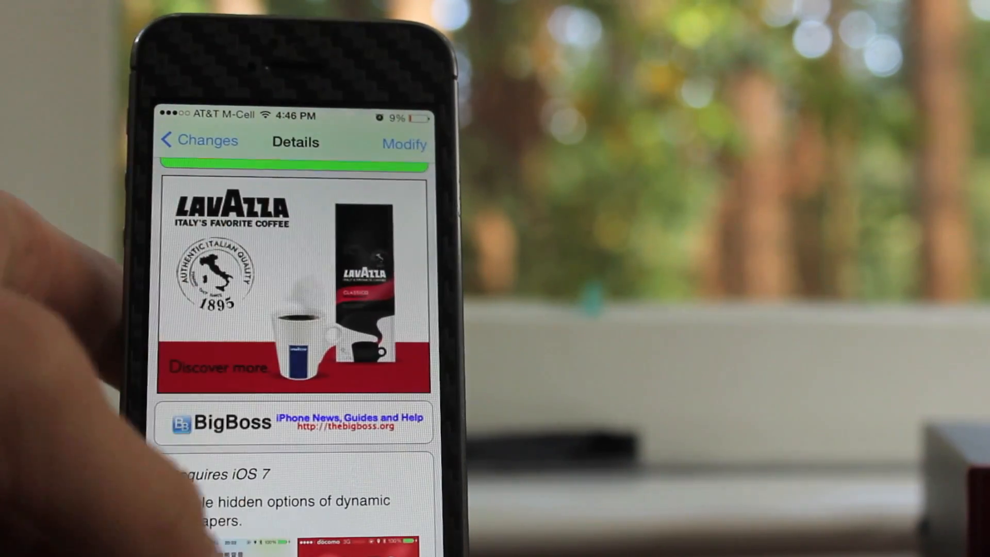
{"action": "scroll", "scroll_direction": "down", "scroll_amount": 3}
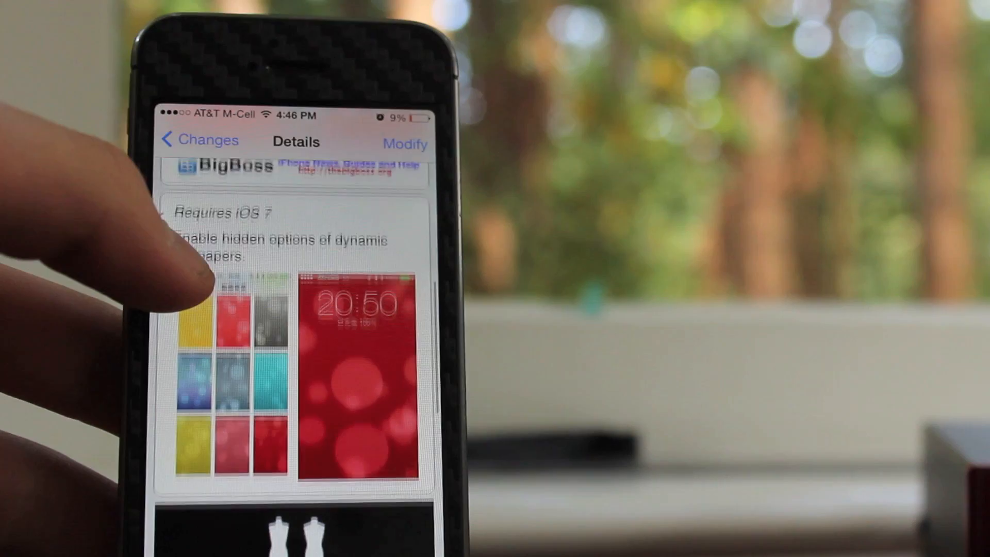
{"action": "scroll", "scroll_direction": "down", "scroll_amount": 3}
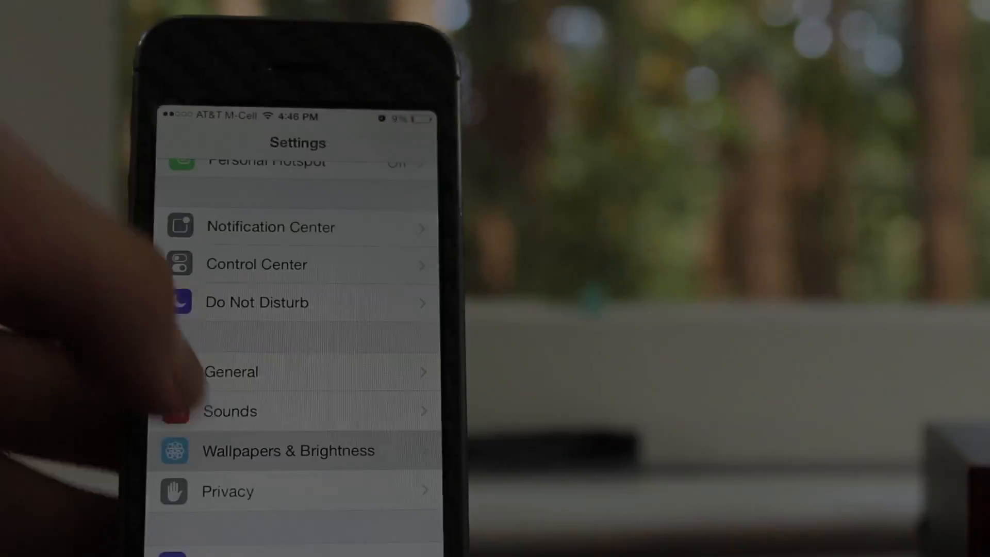
{"action": "left_click", "coordinate": [288, 450]}
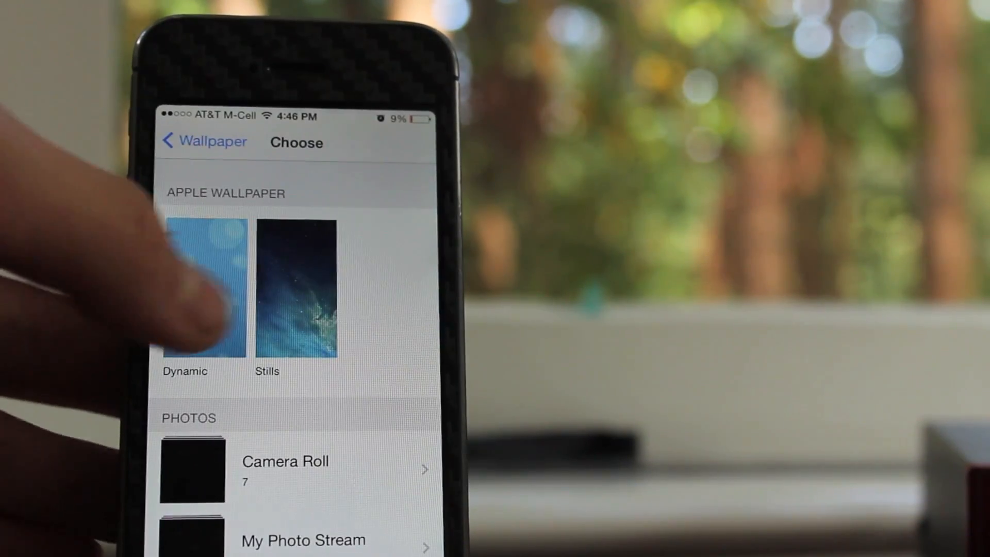
{"action": "left_click", "coordinate": [202, 290]}
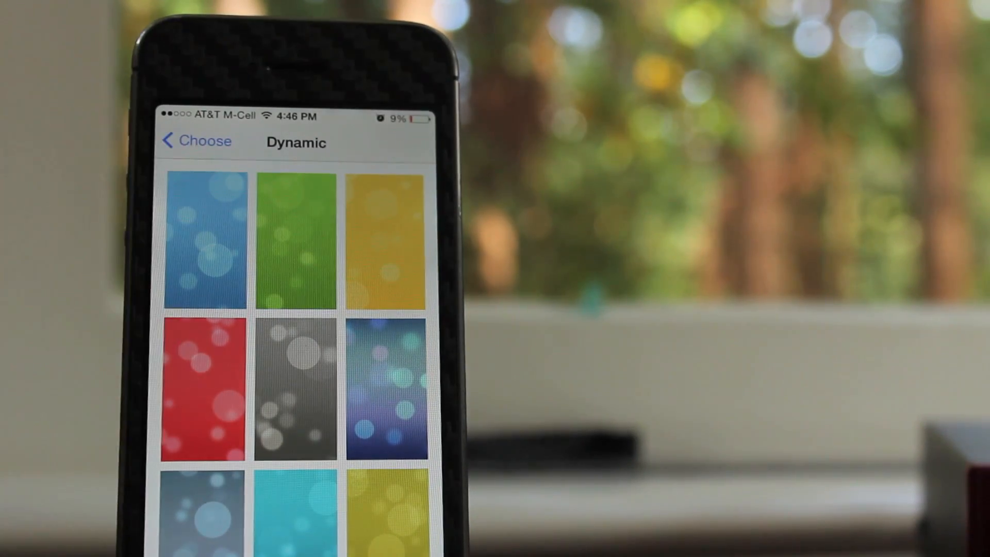
- Scroll through the extra Dynamic colour options, then reopen the Dynamic collection
{"action": "scroll", "scroll_direction": "down", "scroll_amount": 3}
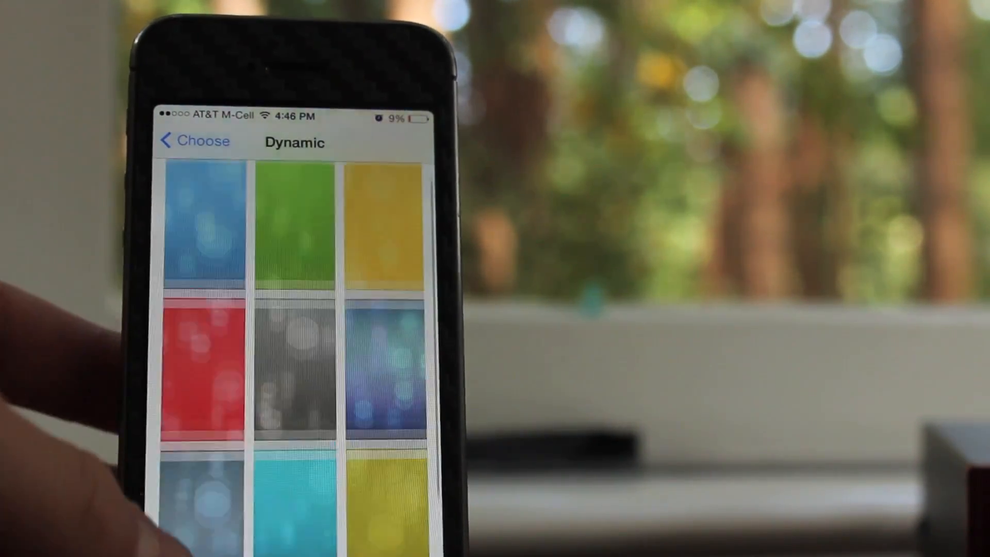
{"action": "scroll", "scroll_direction": "down", "scroll_amount": 3}
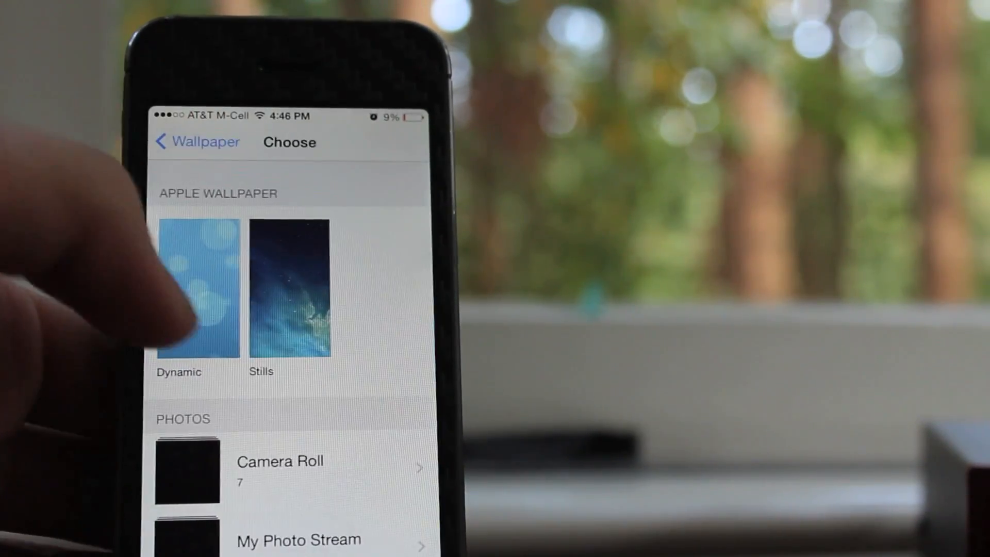
{"action": "left_click", "coordinate": [196, 290]}
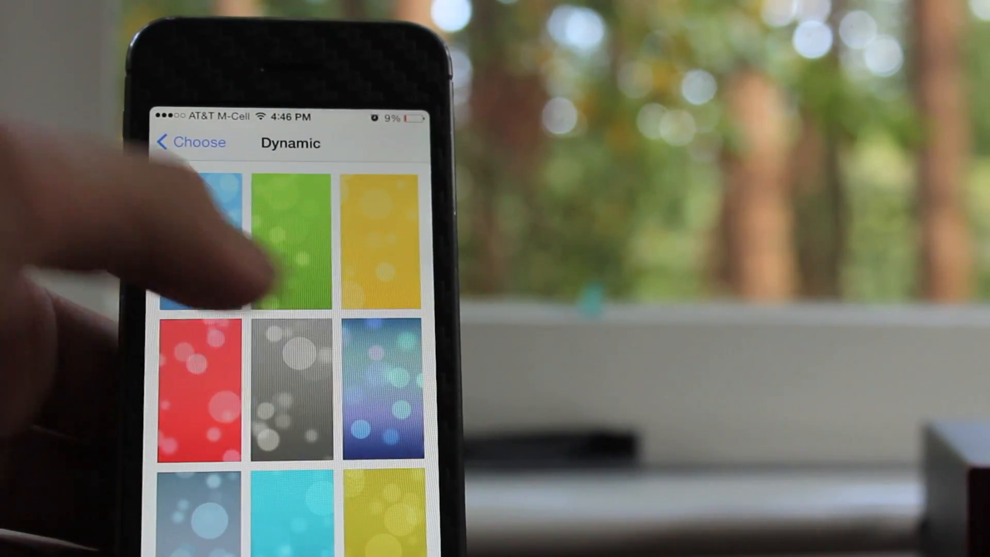